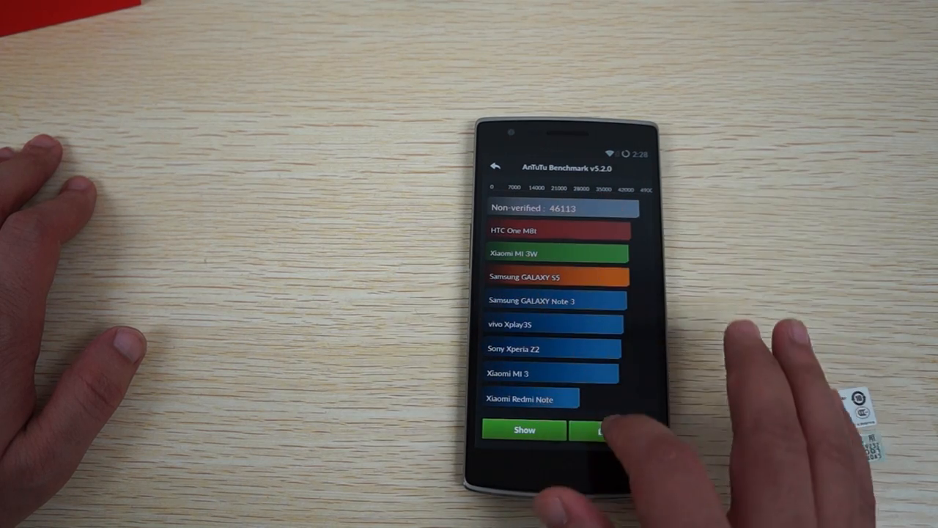
View the Details breakdown of the 46113 score, scrolling through UX, RAM and CPU results.
left_click(594, 431)
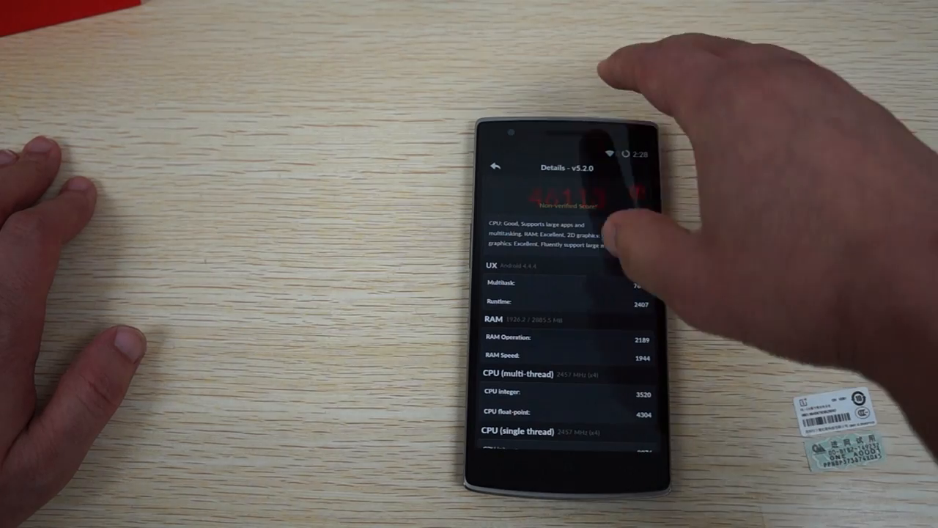
scroll("down", 3)
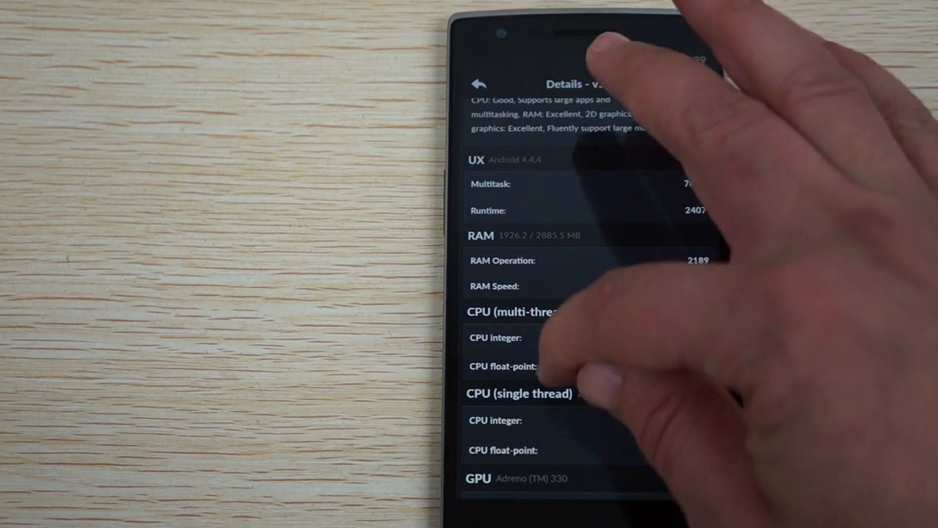
scroll("down", 3)
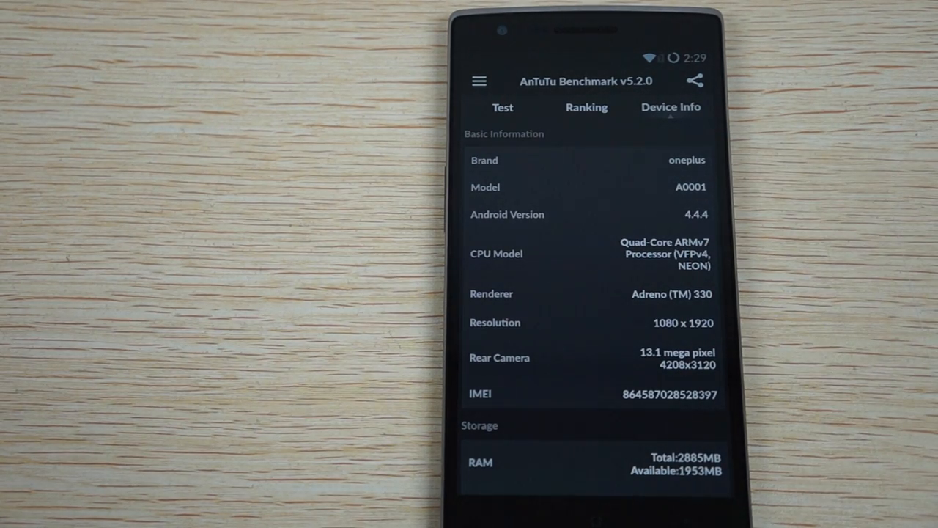
Scroll Device Info through storage, CPU, display, camera, battery, OS and sensors.
scroll("down", 3)
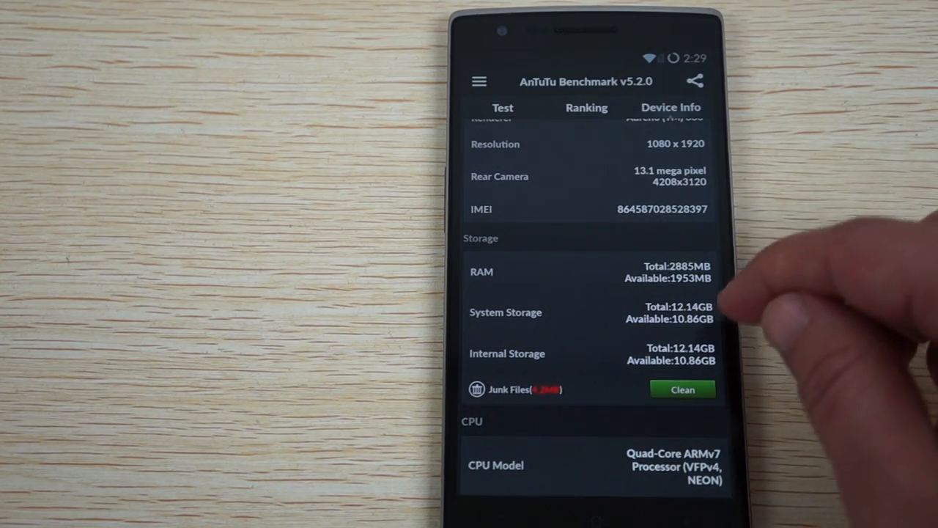
scroll("down", 3)
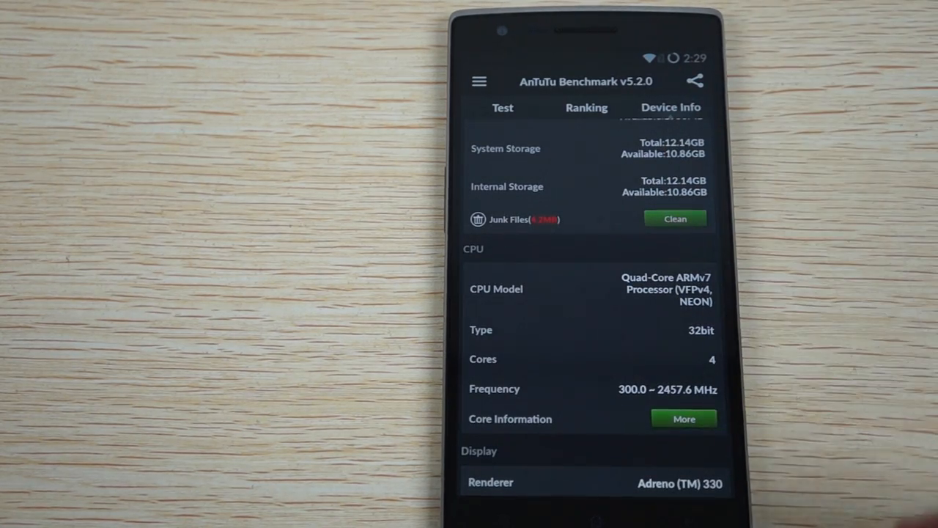
scroll("down", 3)
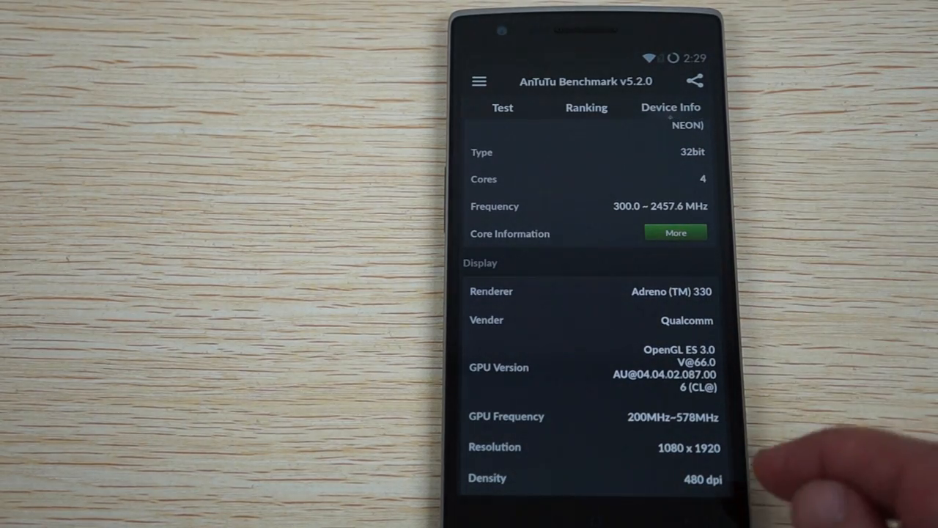
scroll("down", 3)
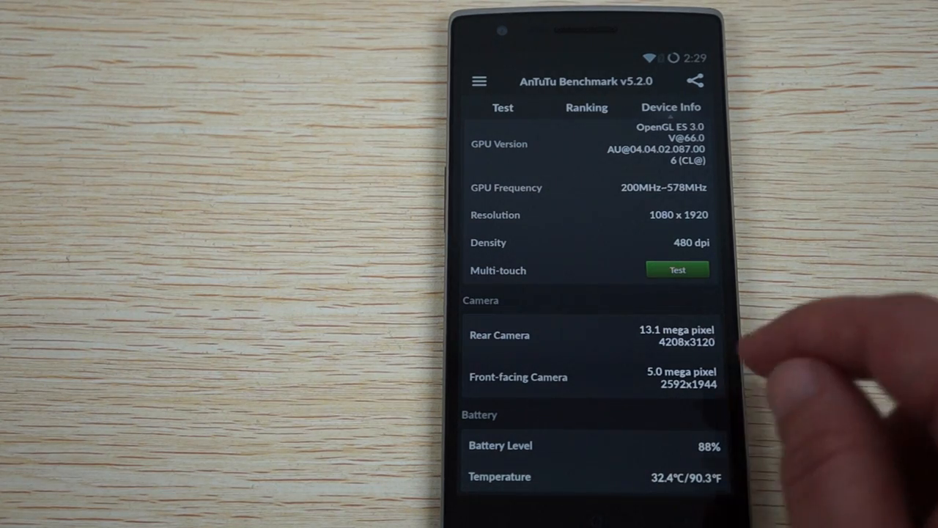
scroll("down", 3)
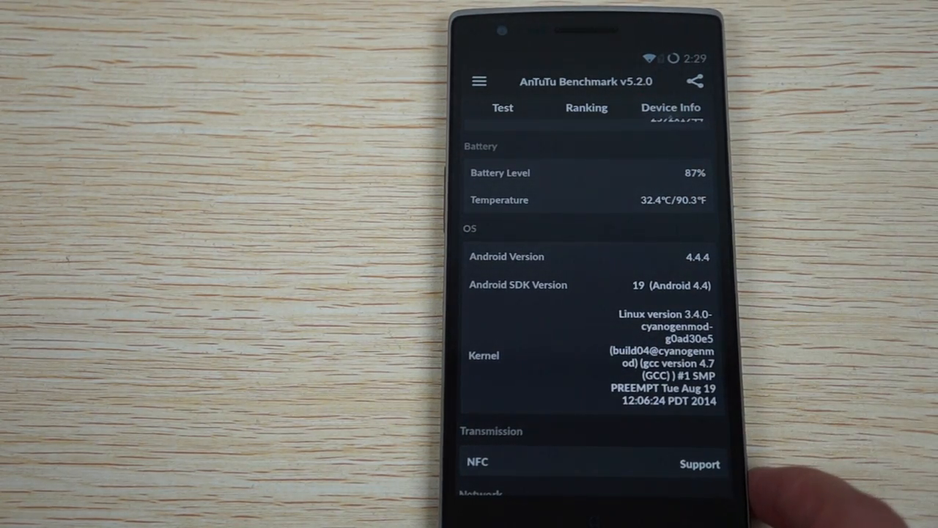
scroll("down", 3)
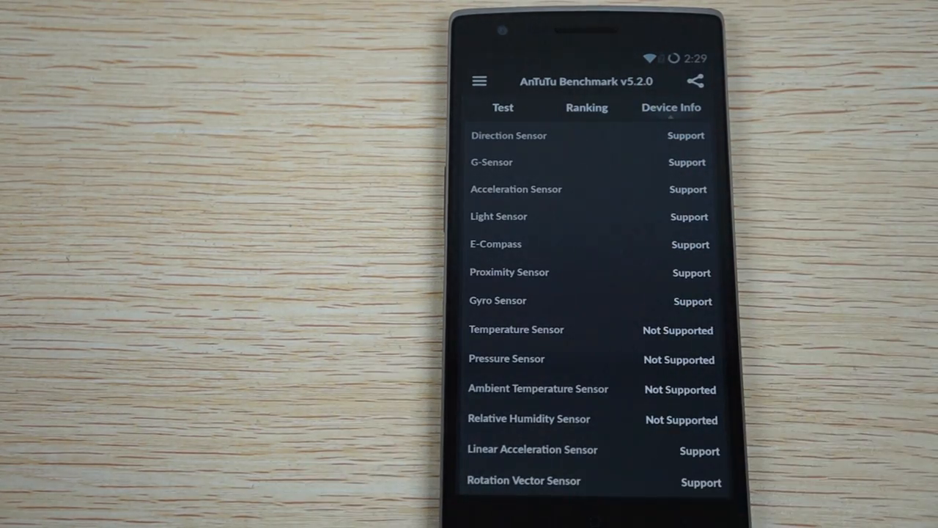
scroll("down", 3)
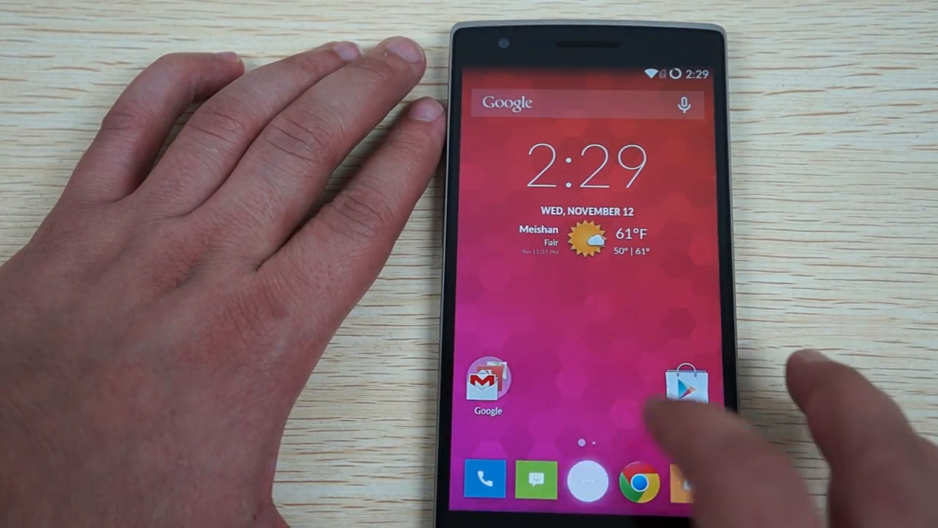
Launch Settings from the second page of the app drawer.
left_click(586, 481)
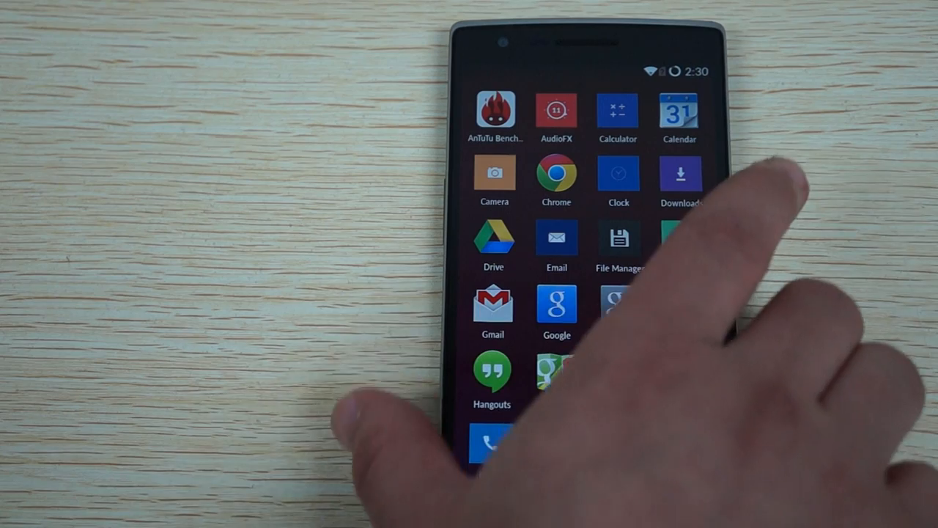
scroll("left", 3)
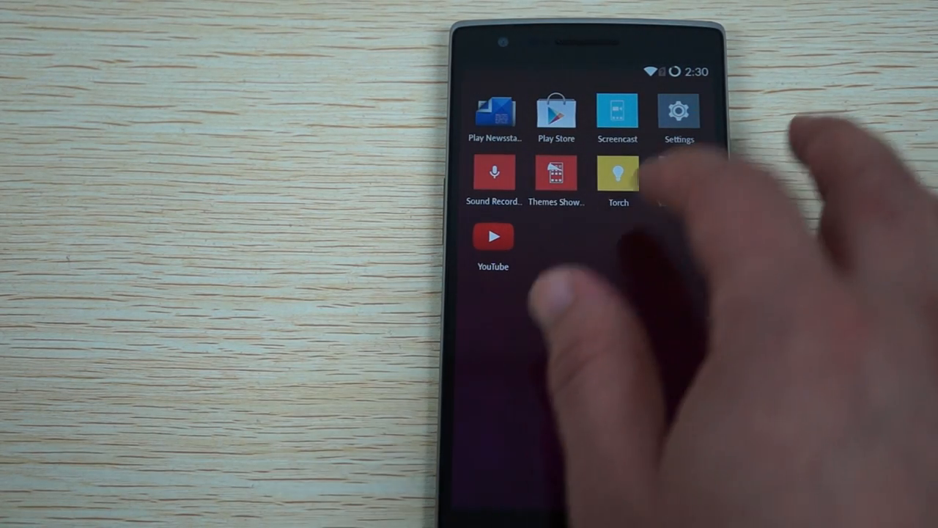
left_click(677, 117)
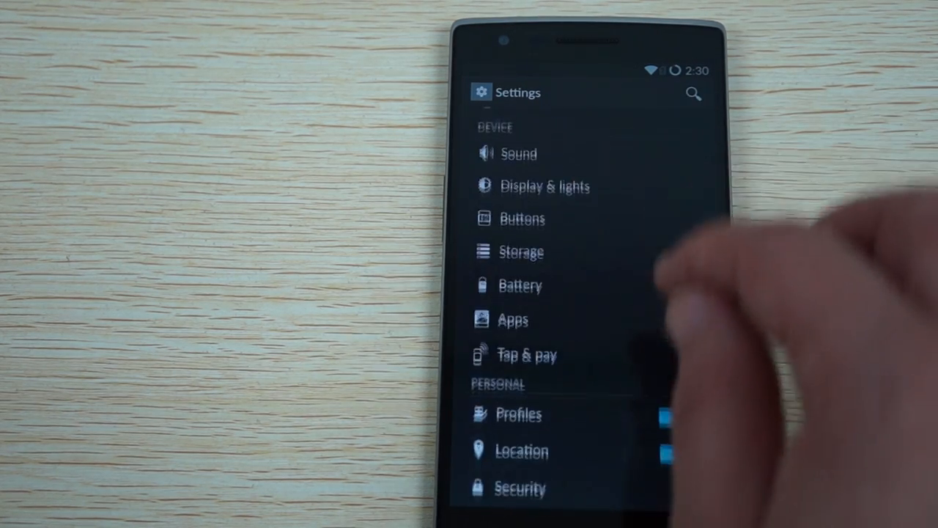
View About phone's model number, CyanogenMod, Android and kernel versions.
scroll("down", 3)
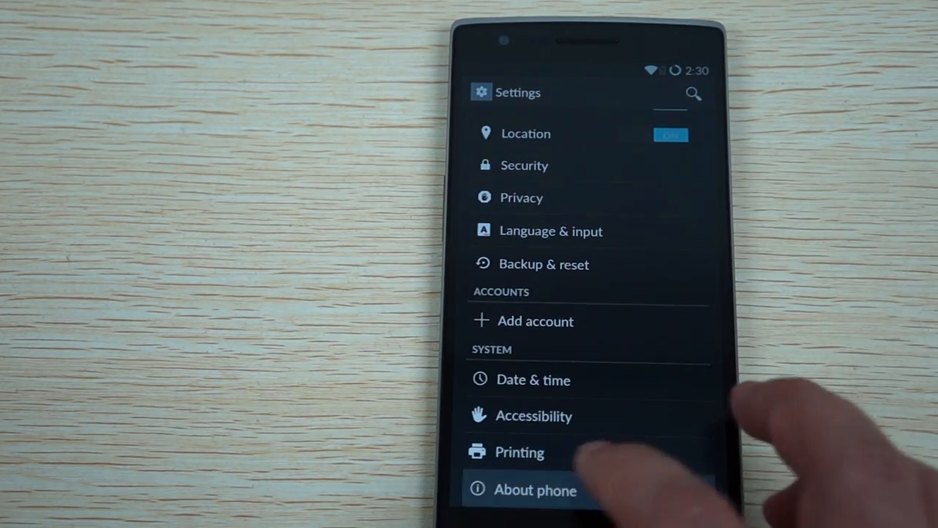
left_click(535, 489)
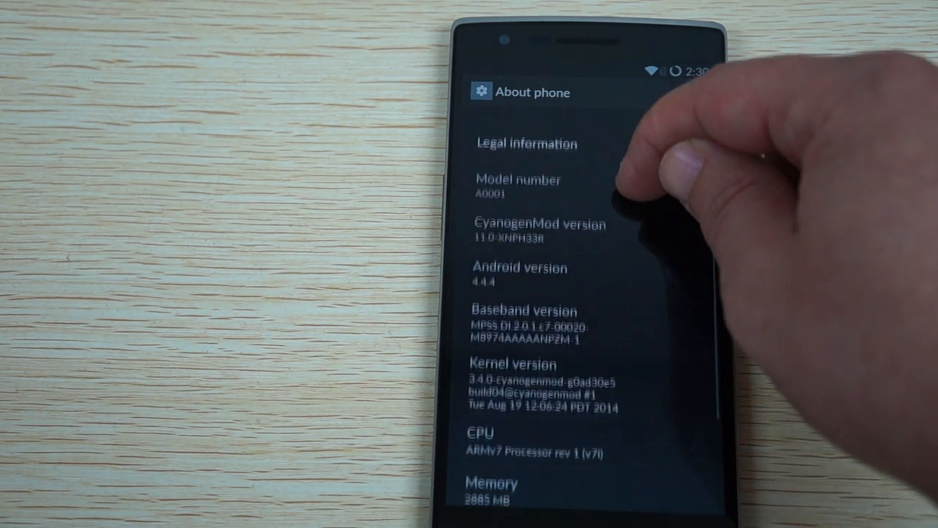
scroll("down", 3)
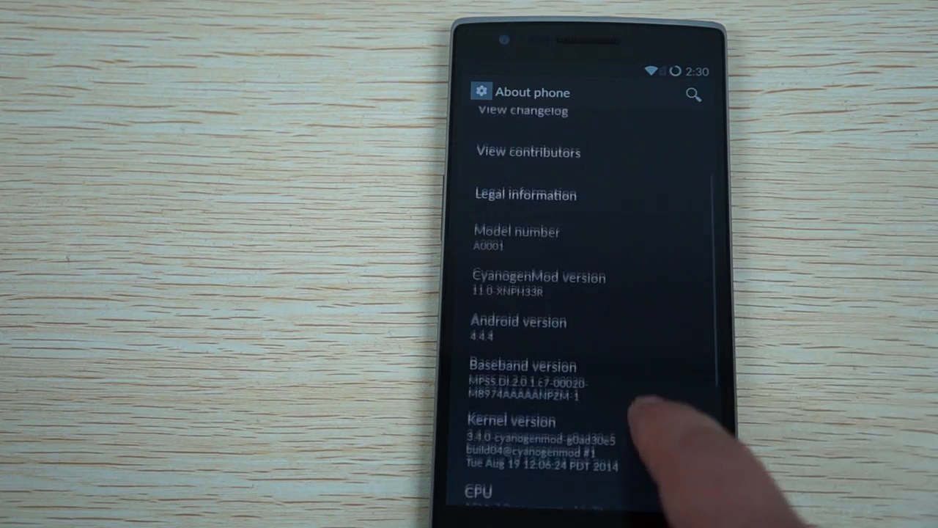
scroll("down", 3)
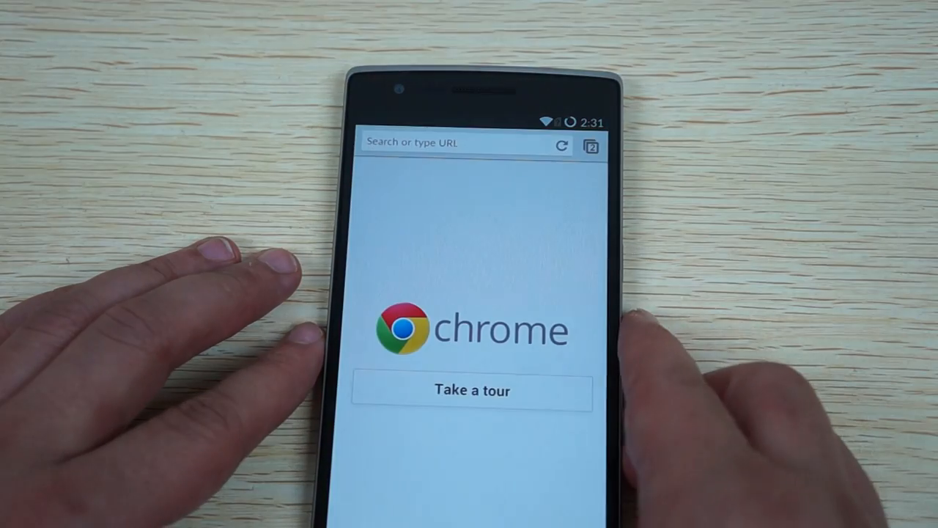
Load bing.com from the address bar suggestion.
left_click(455, 140)
type("bing")
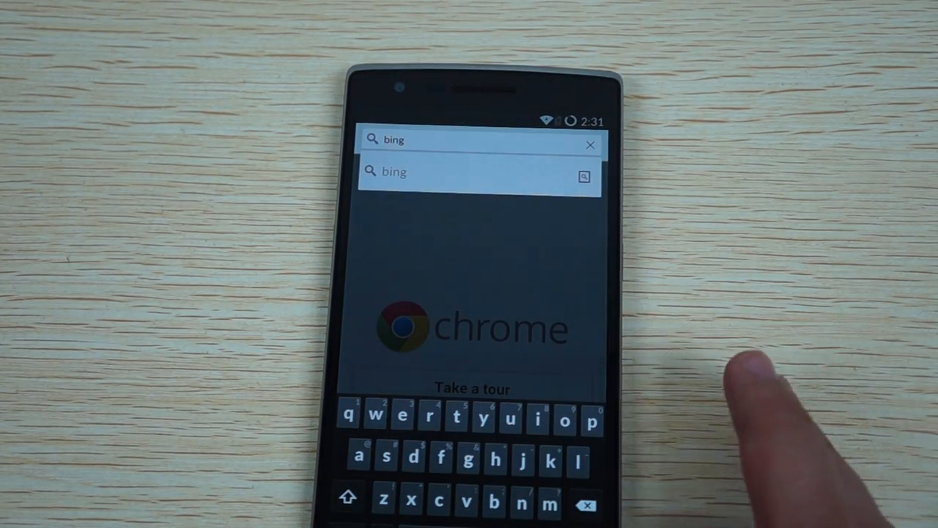
type(".c")
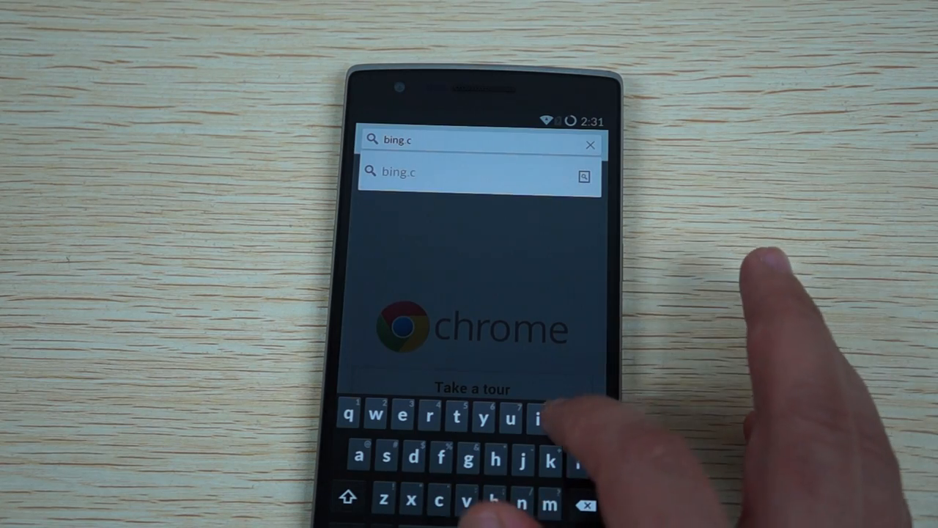
left_click(480, 172)
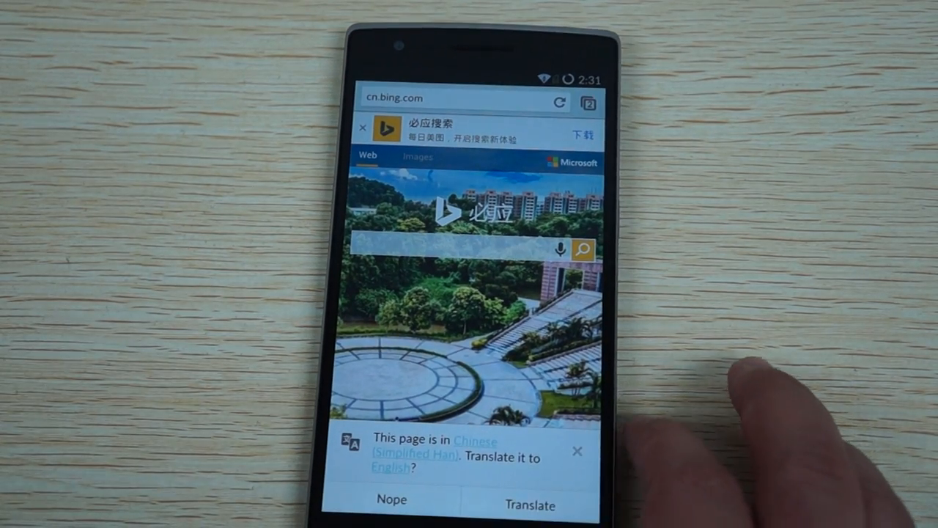
Load qq.com, then begin entering msn.com as the next address.
left_click(455, 98)
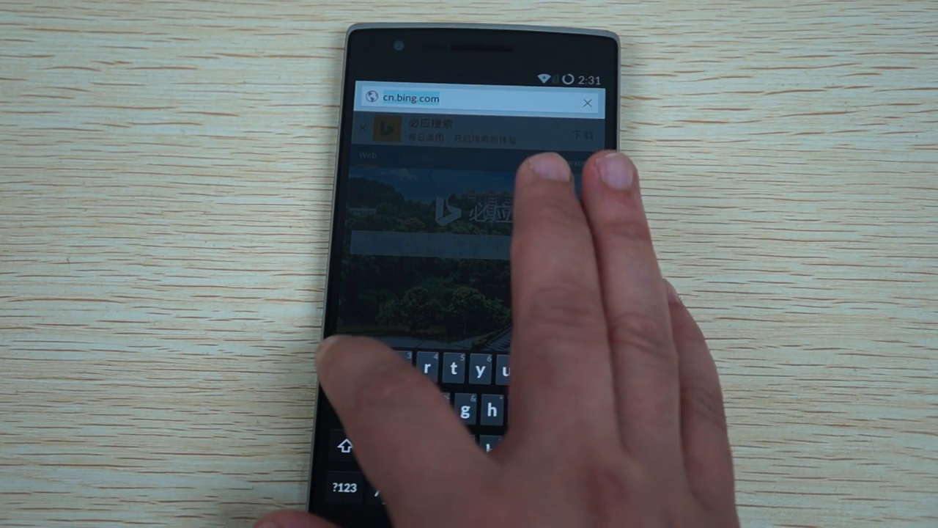
type("qq.com")
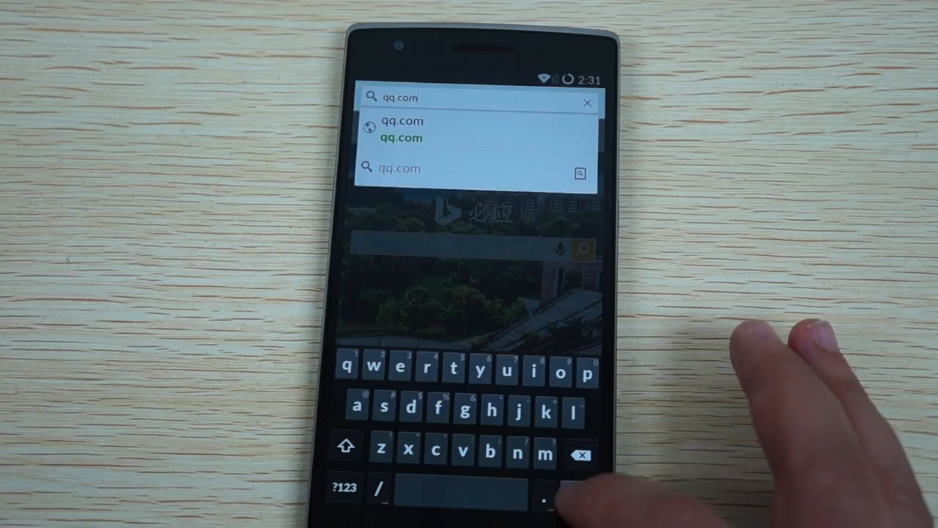
left_click(401, 130)
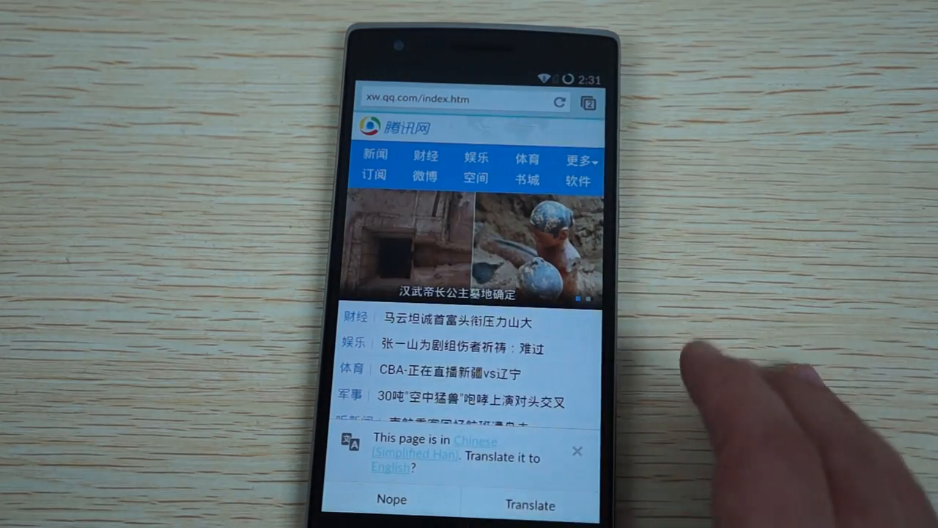
left_click(454, 100)
type("msn")
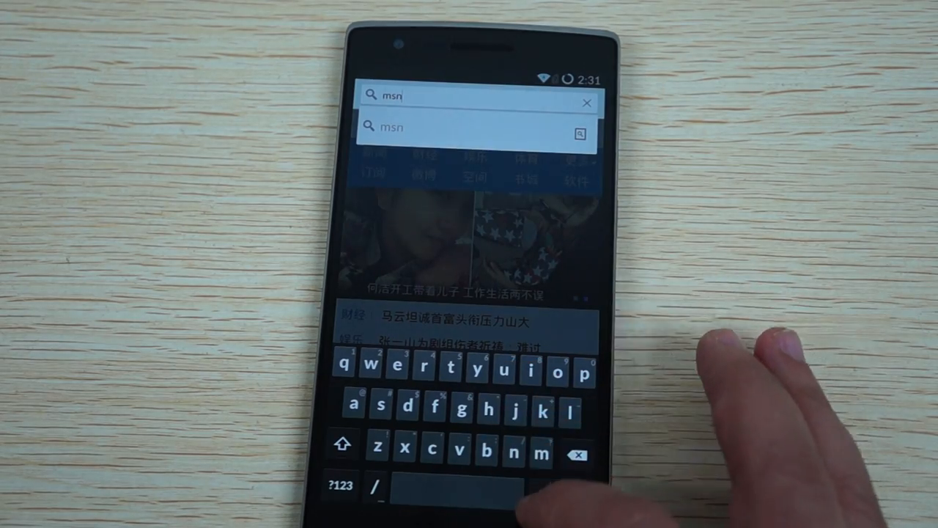
type(".com")
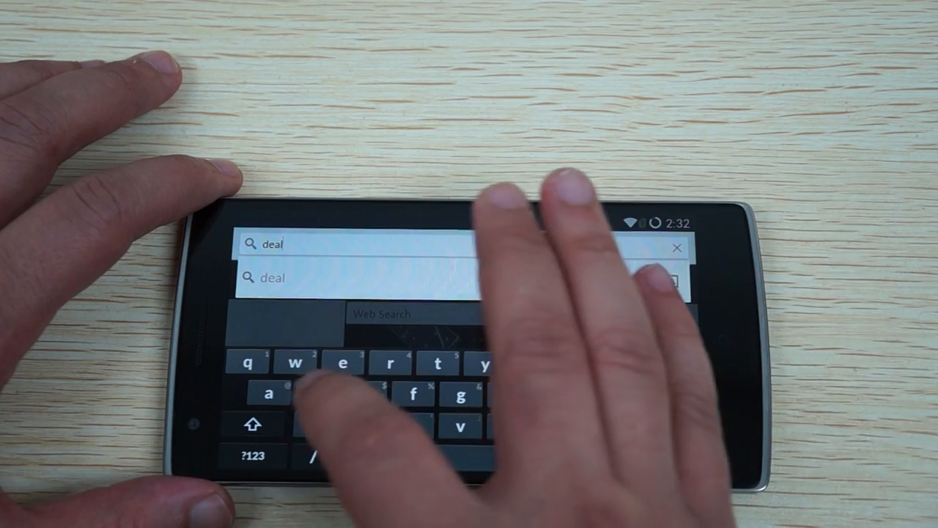
Finish the dealsprime.com address and load the storefront.
type("spri")
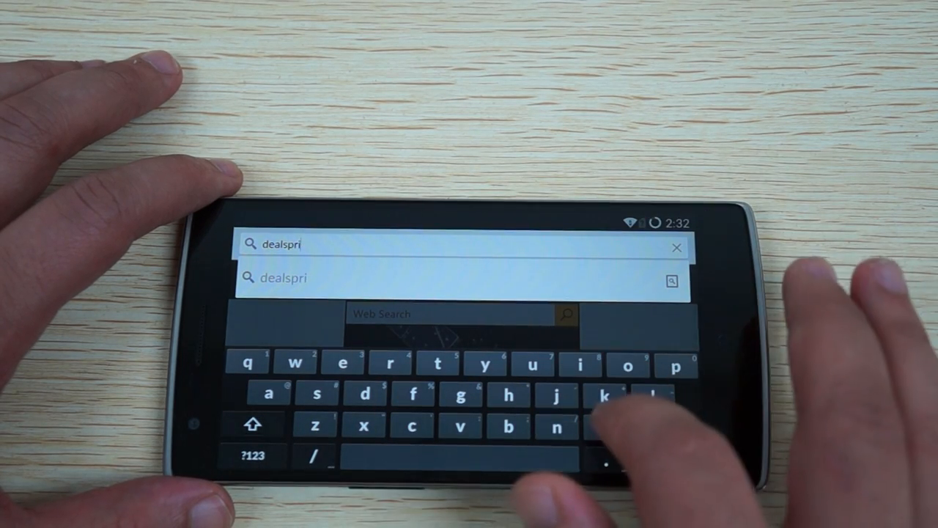
type("me.com")
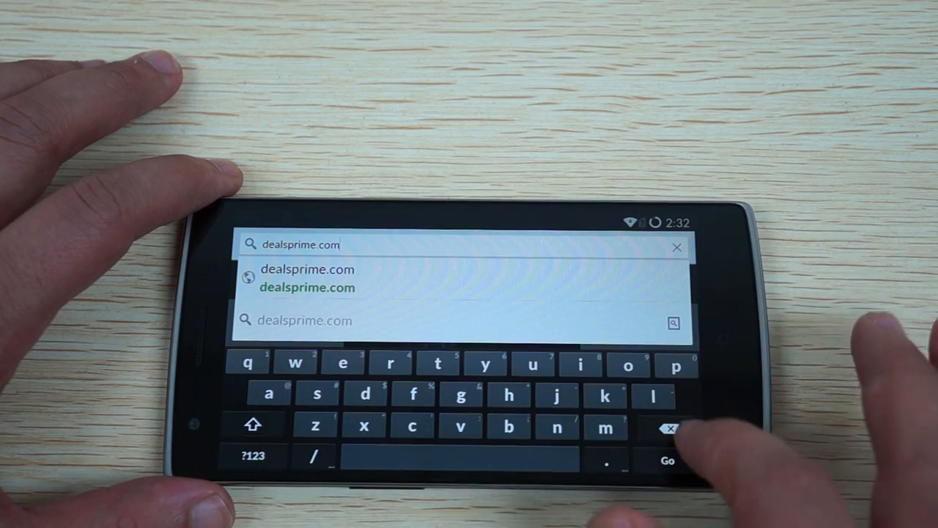
left_click(664, 460)
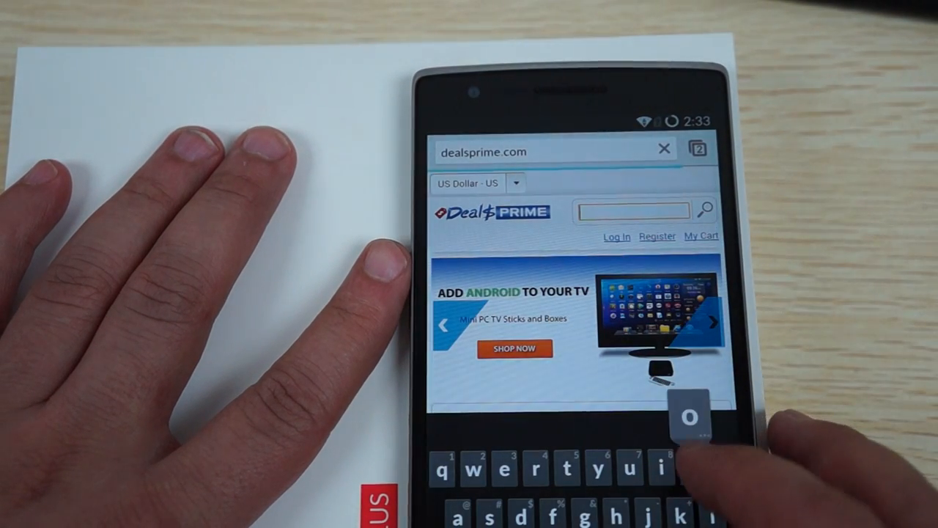
Search the store for oneplus and scroll the OnePlus One results.
type("oneplus")
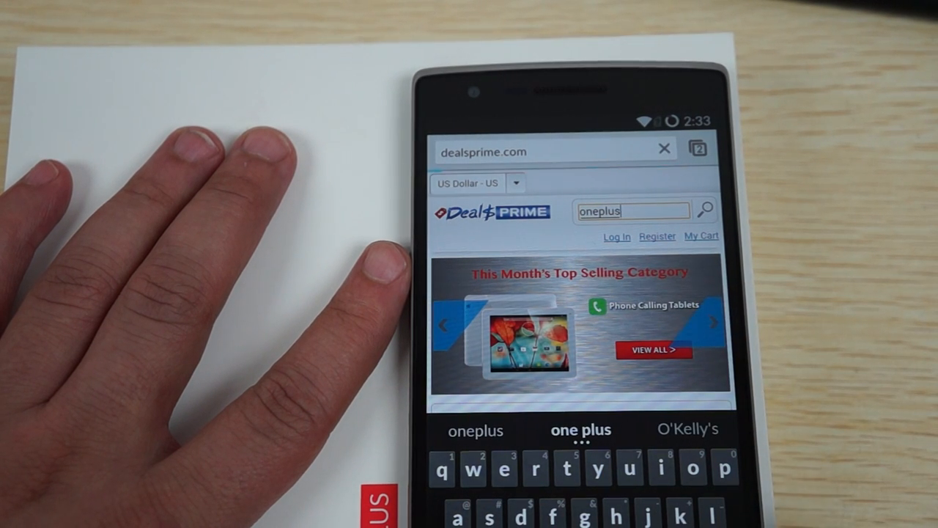
left_click(704, 211)
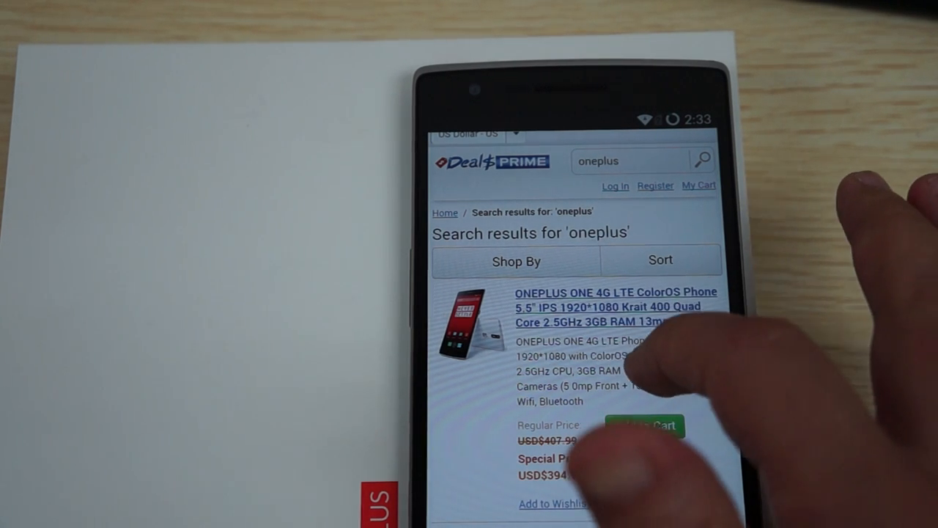
scroll("down", 3)
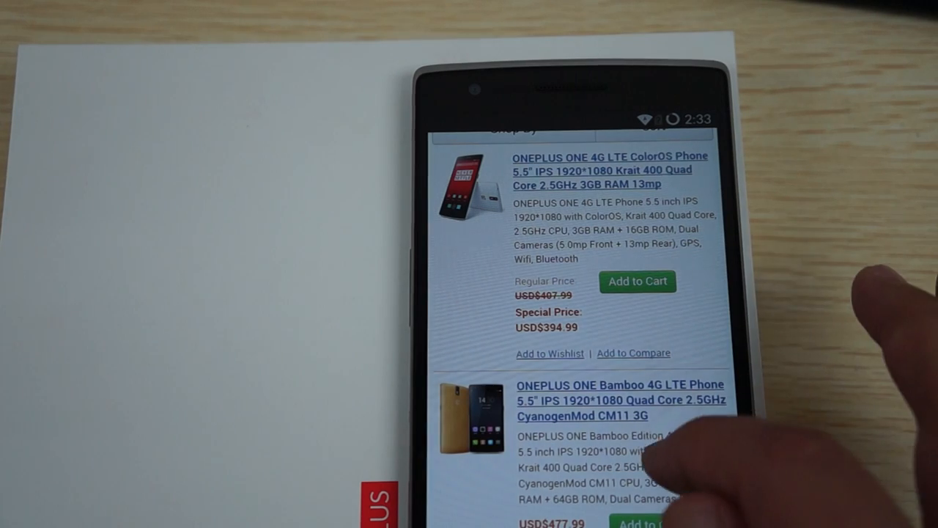
scroll("down", 3)
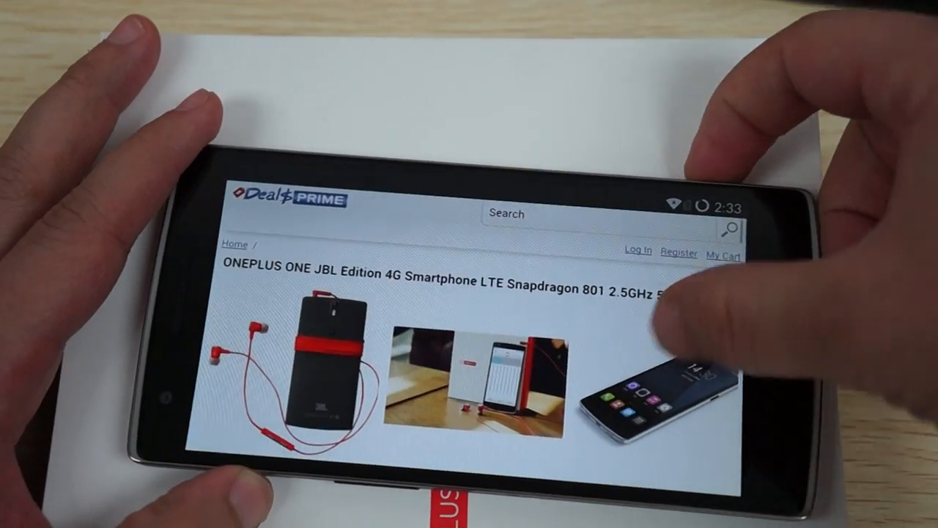
Scroll the JBL Edition listing past the photos to price and Buy It Now.
scroll("down", 3)
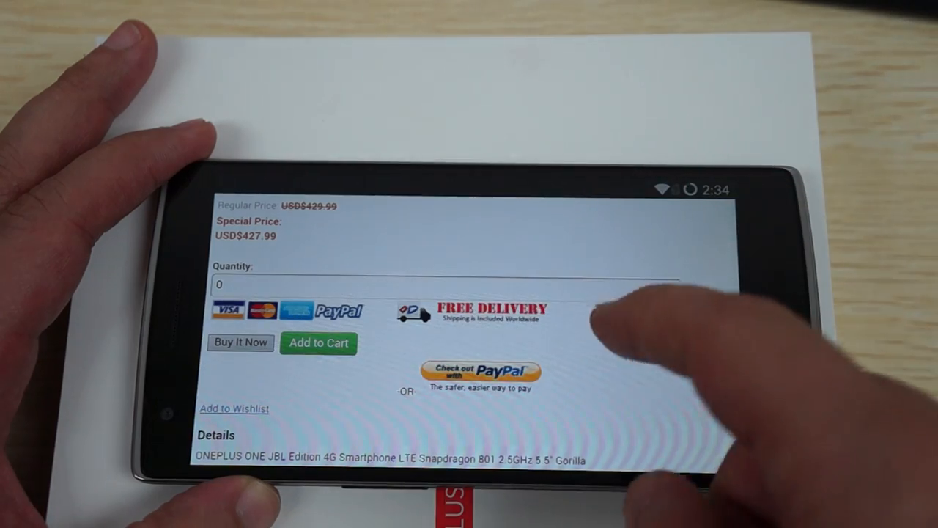
scroll("down", 3)
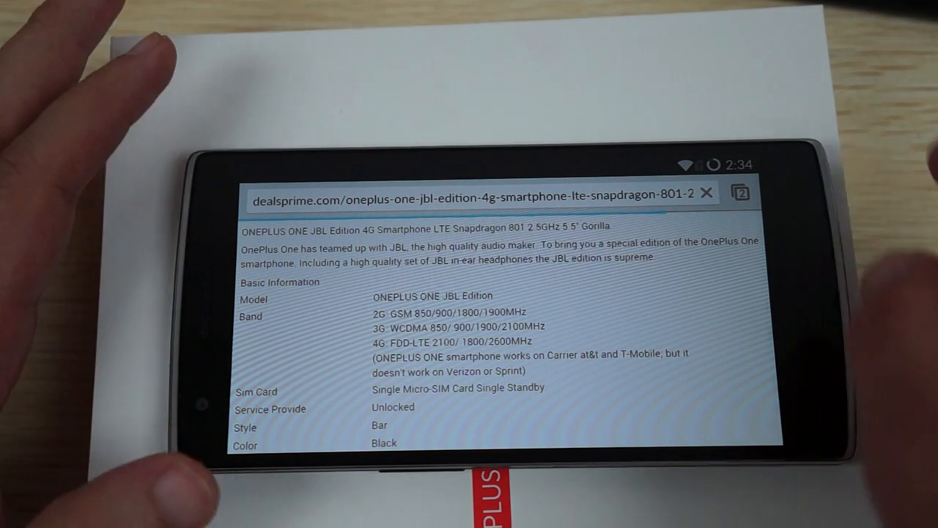
Scroll the spec table through system, screen, features and accessories.
scroll("down", 3)
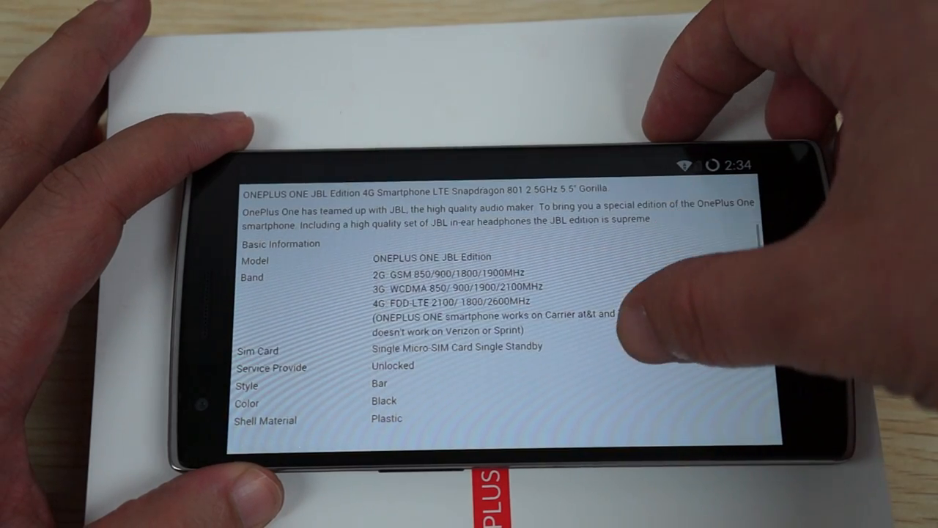
scroll("down", 3)
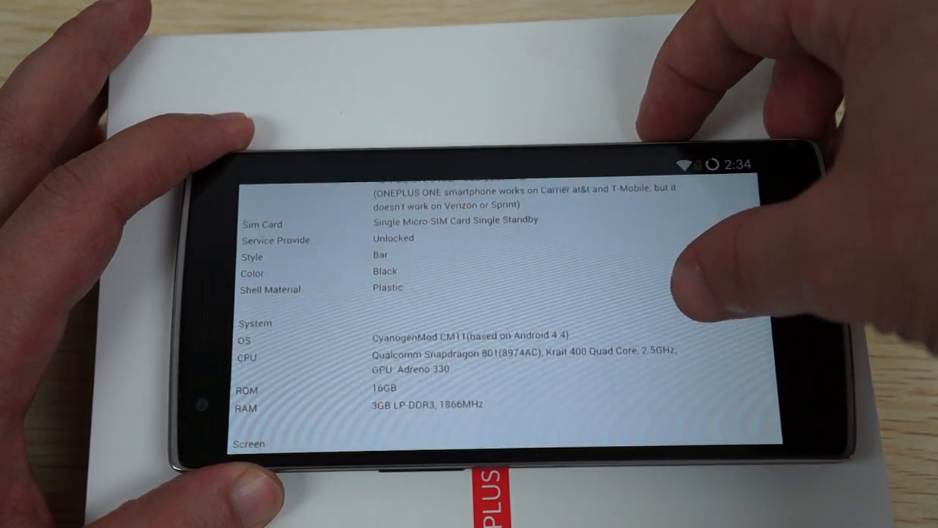
scroll("down", 3)
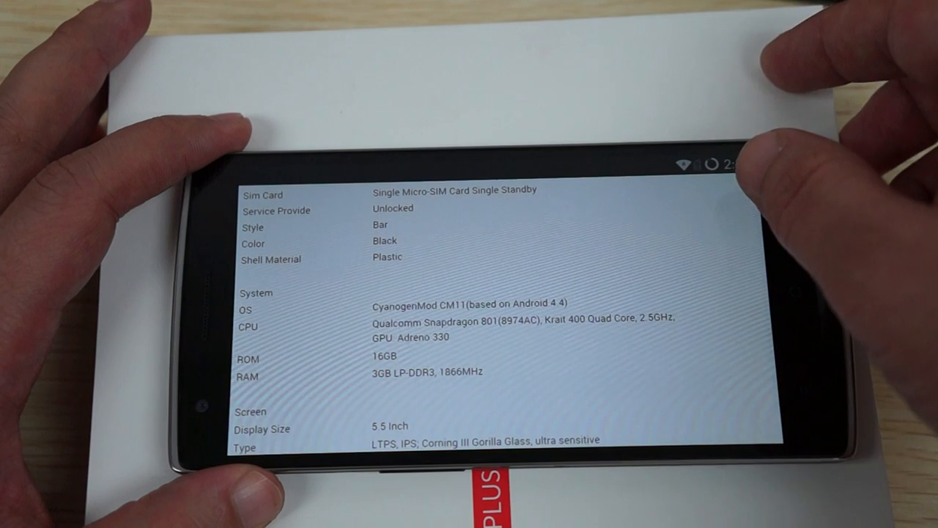
mouse_move(660, 241)
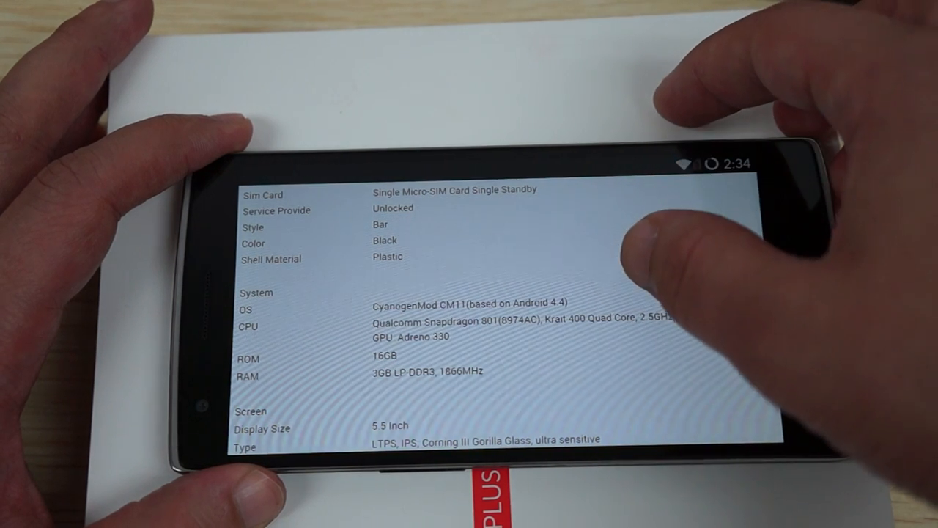
scroll("down", 3)
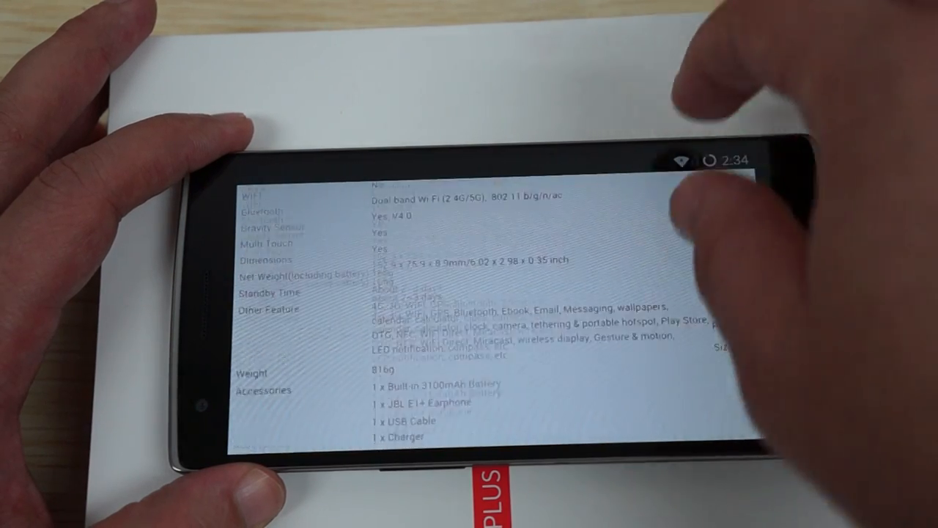
scroll("down", 3)
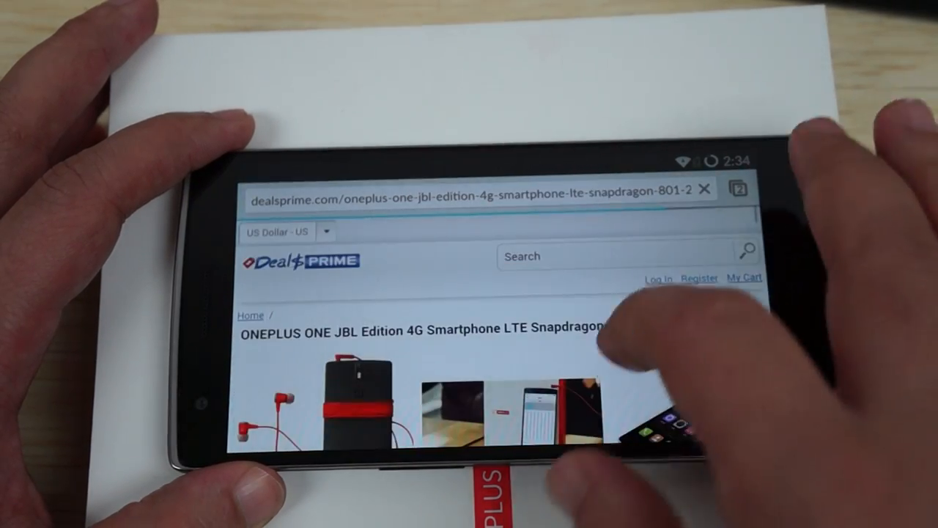
scroll("down", 3)
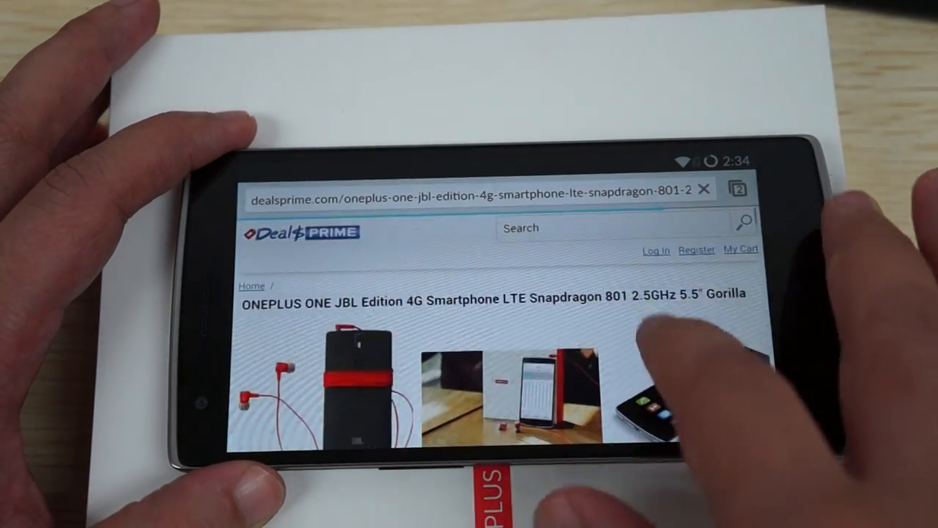
scroll("down", 3)
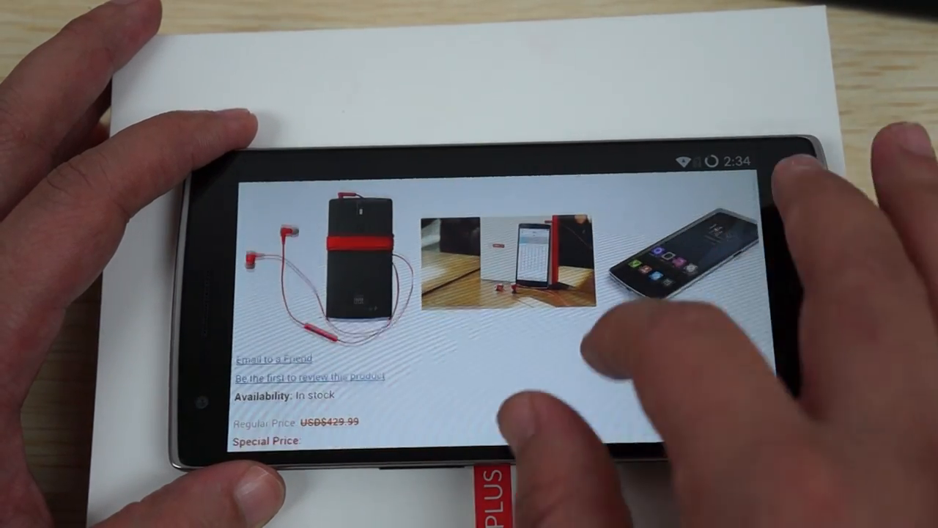